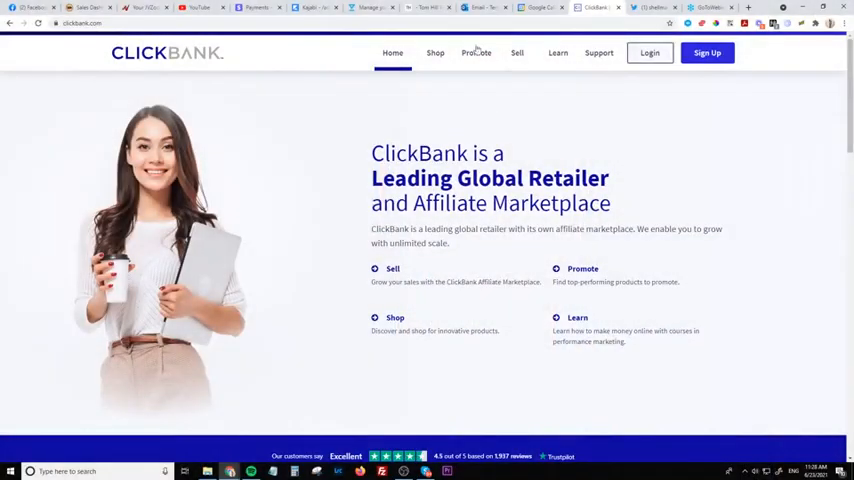
Log in to ClickBank with the saved credentials to reach the sales dashboard
left_click(90, 23)
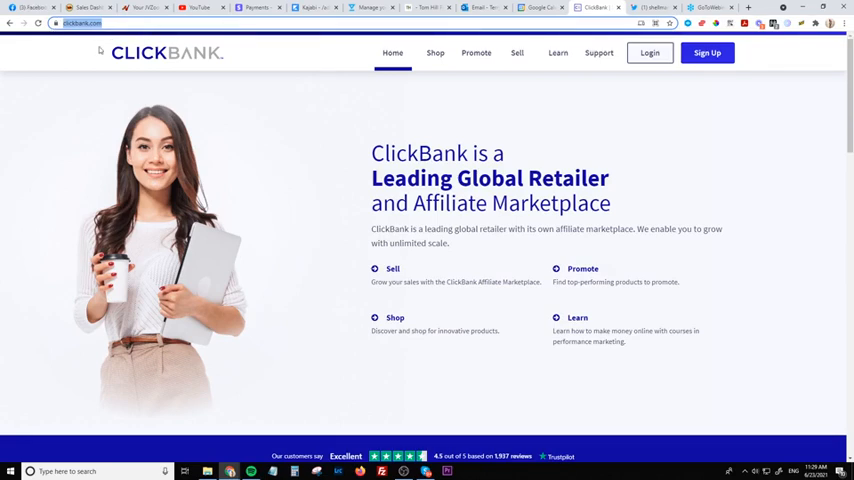
mouse_move(671, 97)
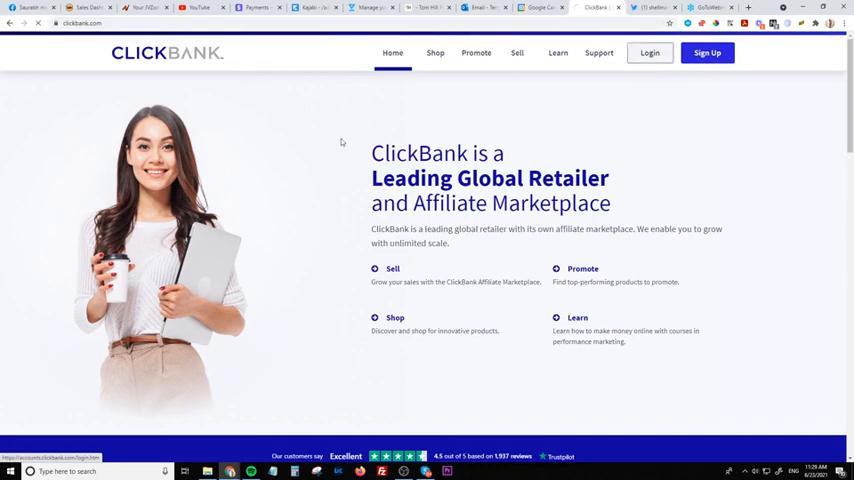
left_click(649, 52)
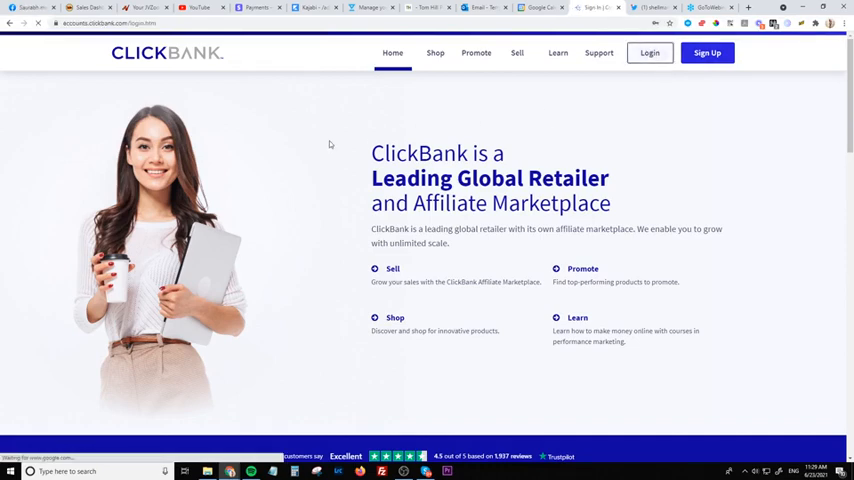
left_click(649, 52)
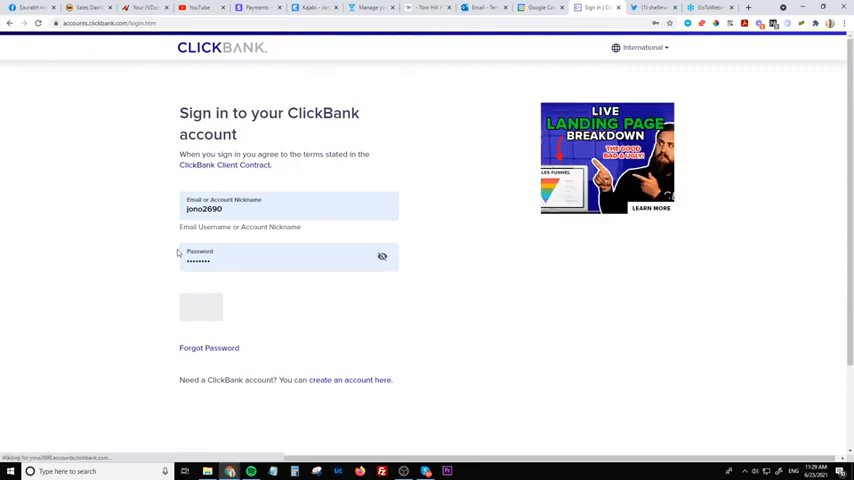
left_click(201, 307)
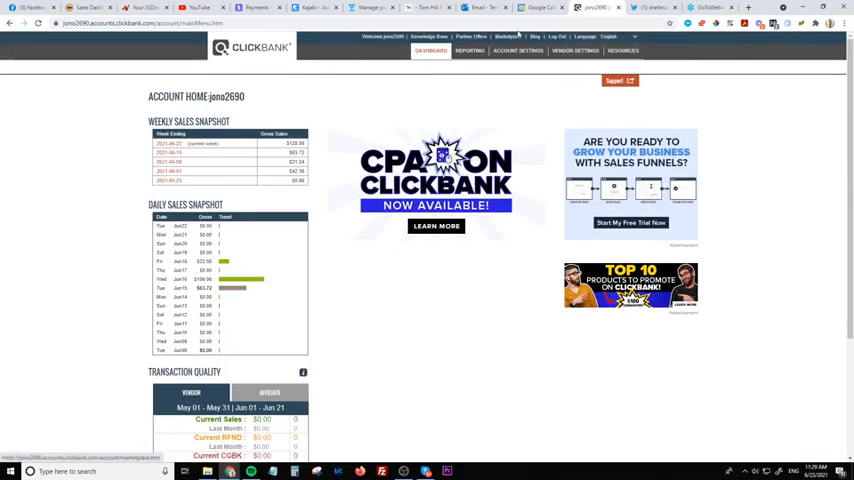
Open the ClickBank Marketplace and scroll down to its product Categories list
left_click(507, 37)
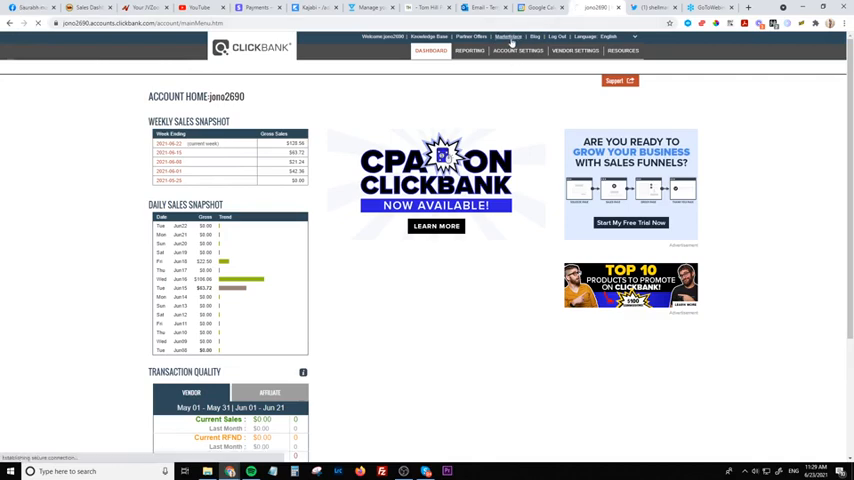
left_click(507, 37)
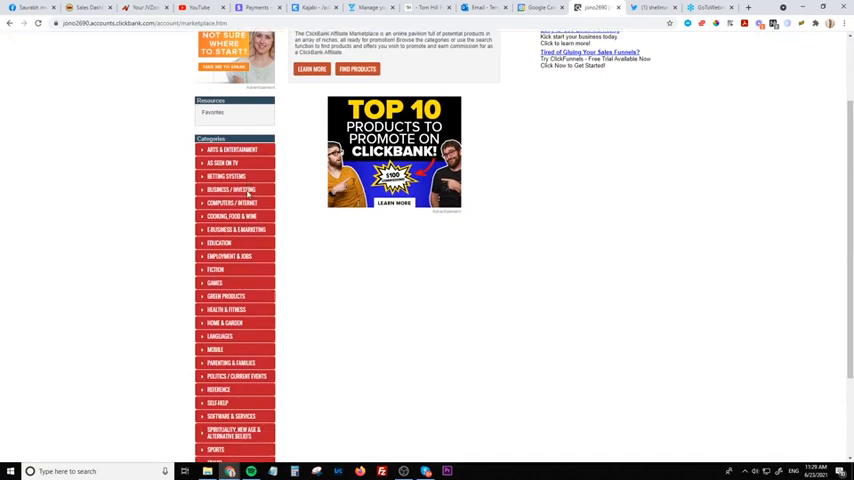
scroll("down", 3)
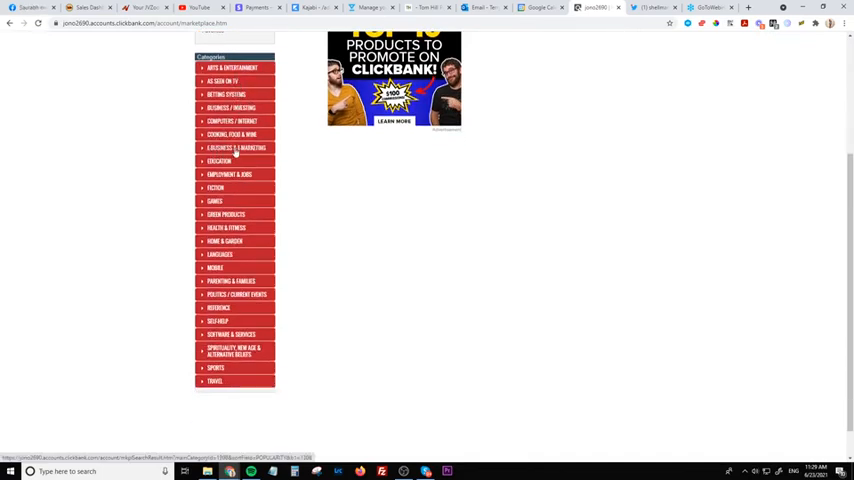
Browse E-Business & E-Marketing offers and promote one via the Direct to Video Room page
left_click(237, 148)
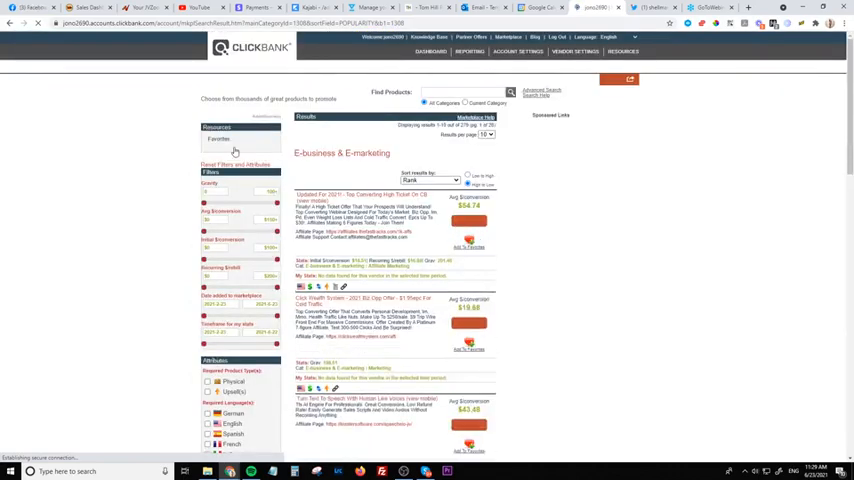
scroll("down", 3)
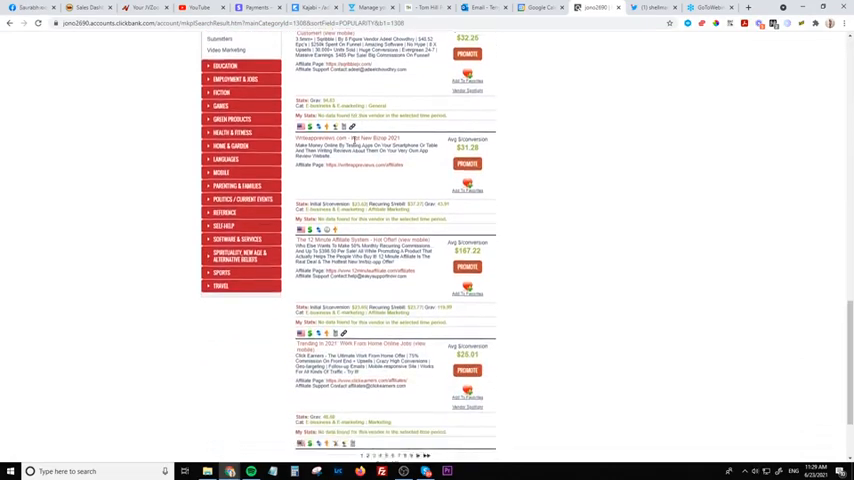
scroll("down", 3)
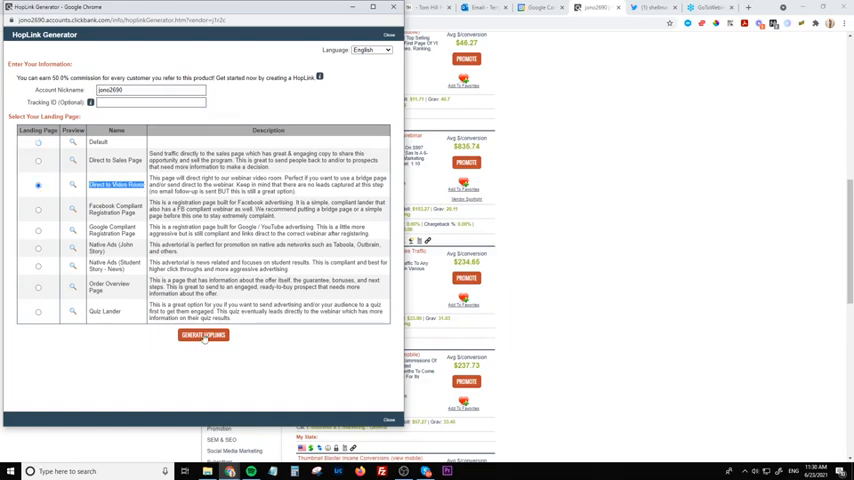
Generate HopLinks and open the encrypted HopLink in a new tab
left_click(201, 334)
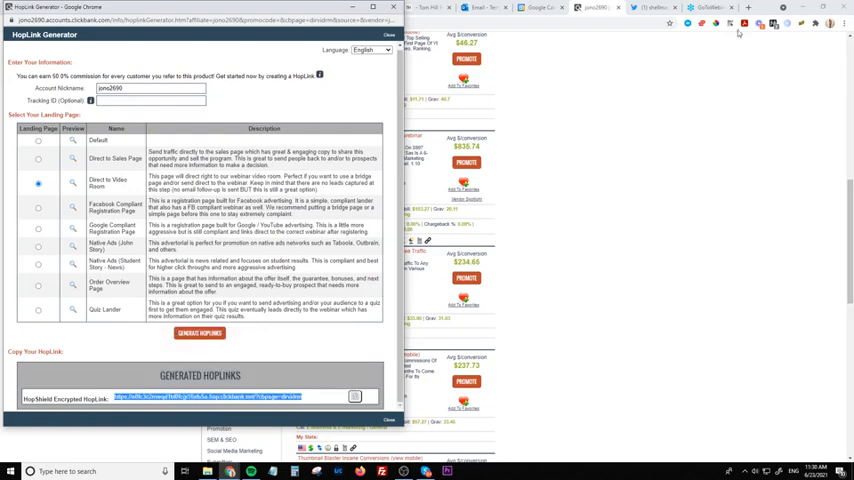
left_click(748, 7)
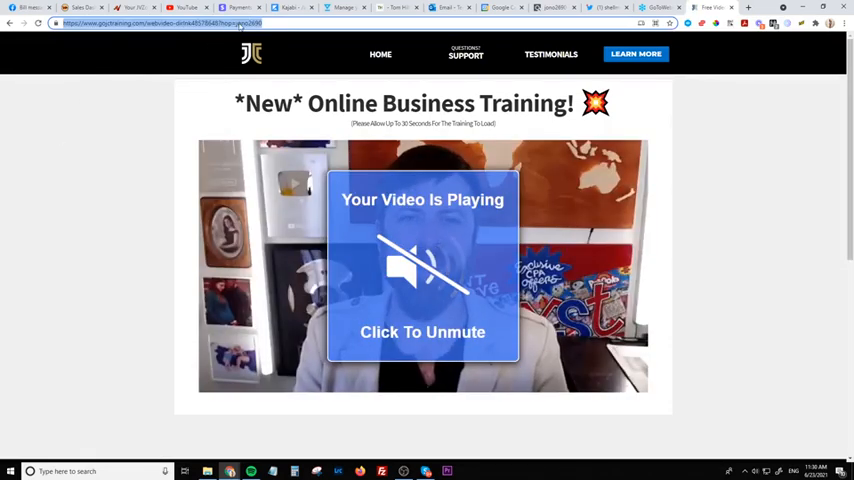
Copy the training page's affiliate URL and switch to the shellman Twitter tab
right_click(150, 23)
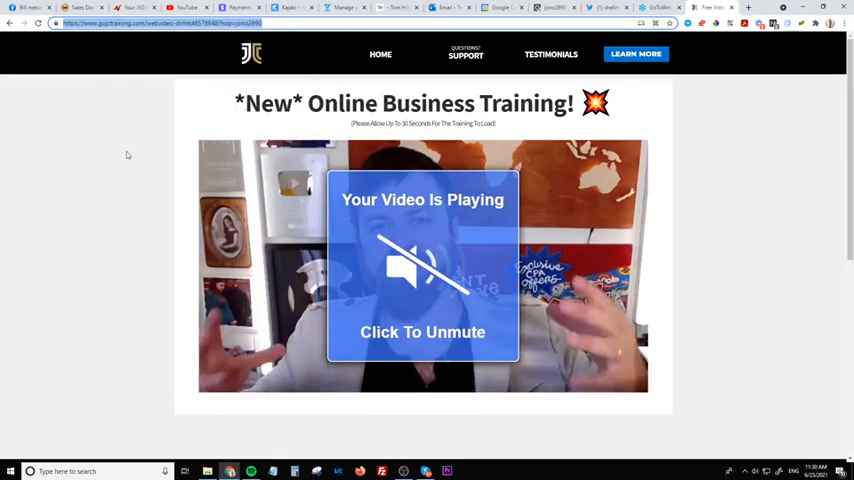
left_click(603, 8)
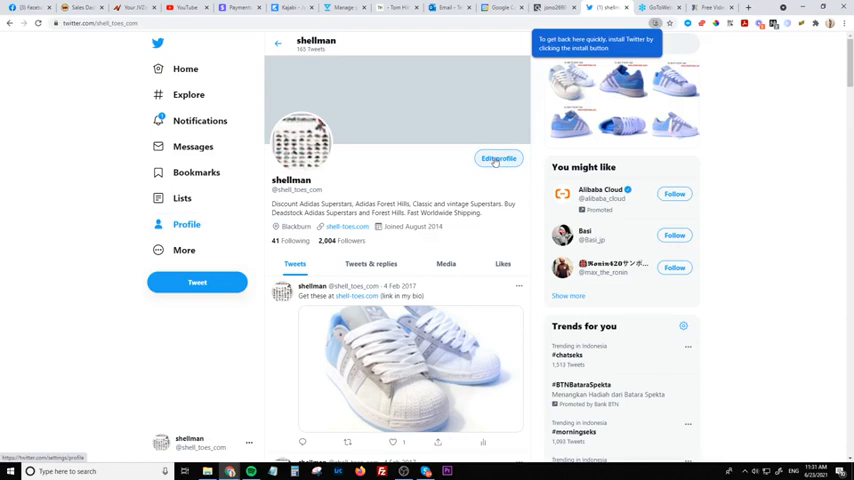
left_click(498, 159)
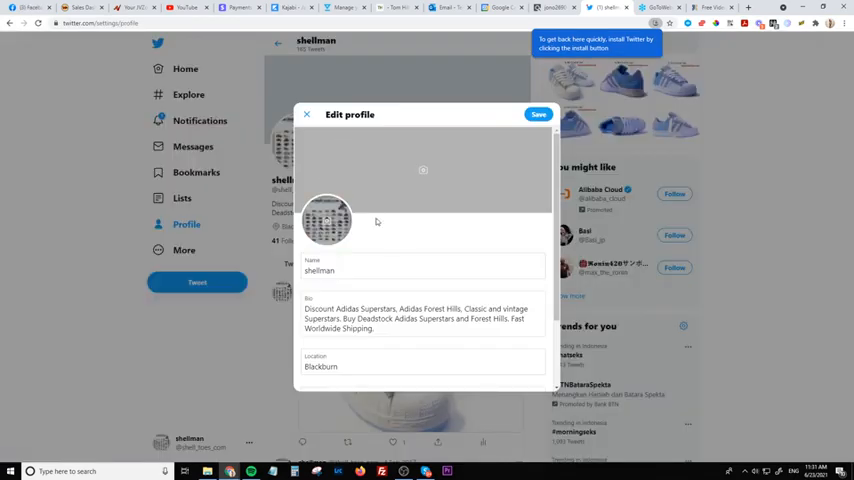
scroll("down", 3)
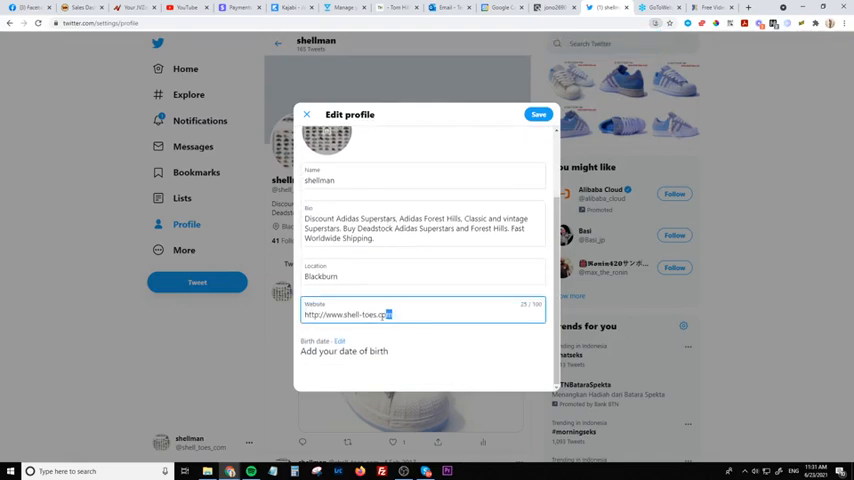
type("https://www.gojctraining.com/webvideo-dirlink48578648?hop=jono2690")
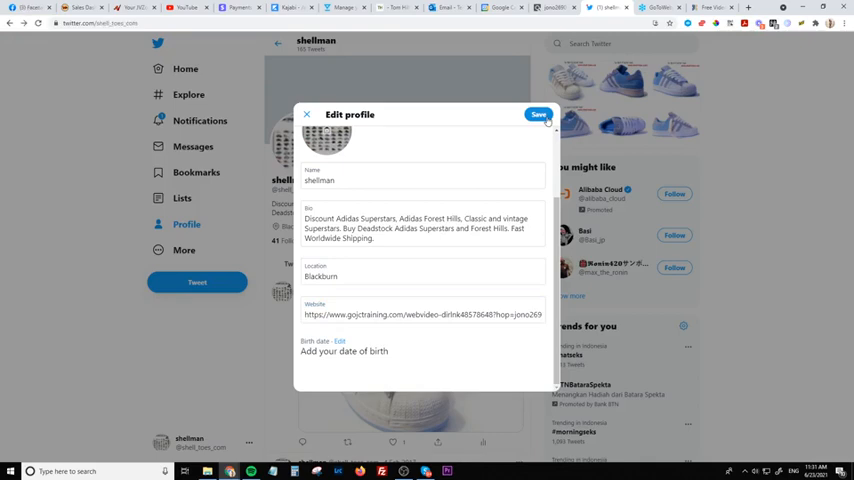
left_click(538, 114)
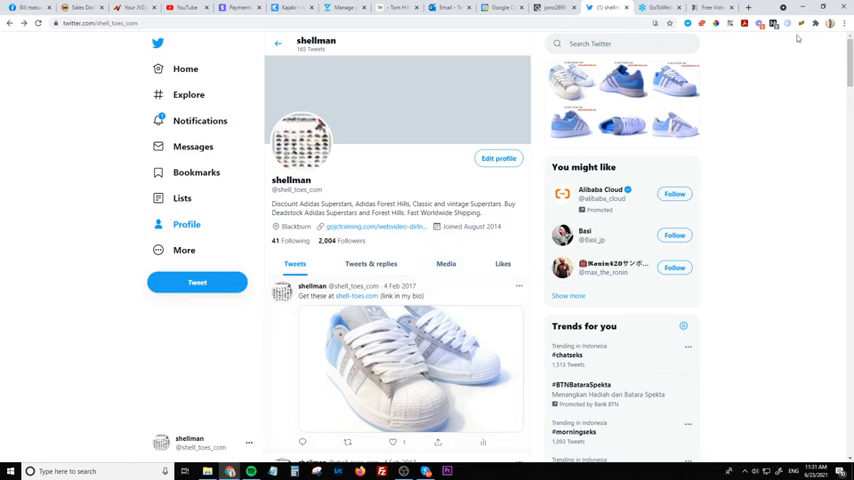
In TweetX, enter the search term 'money' and choose how many people to follow
left_click(801, 24)
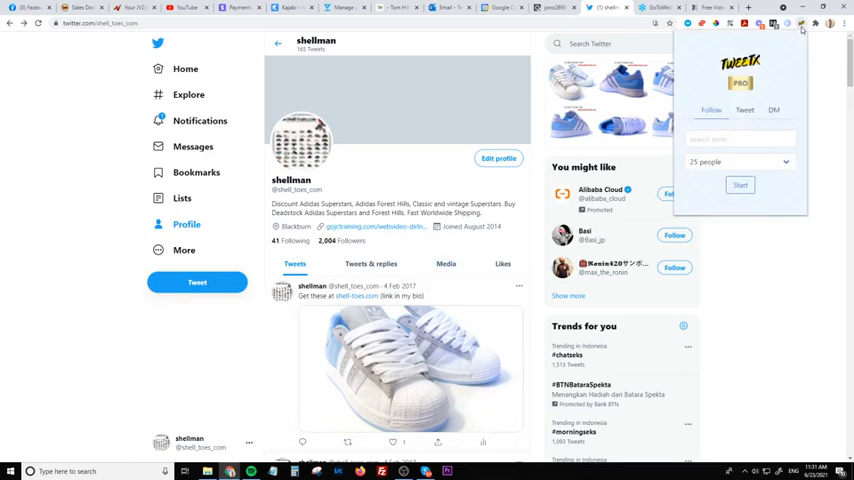
left_click(740, 139)
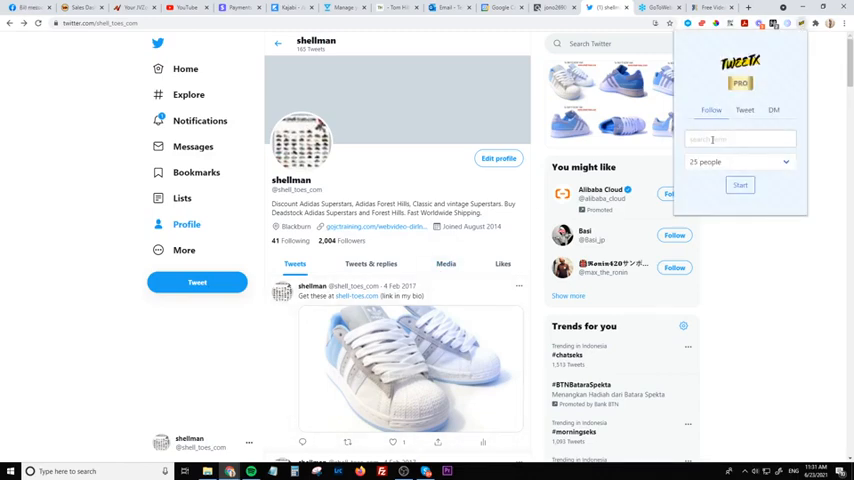
type("money")
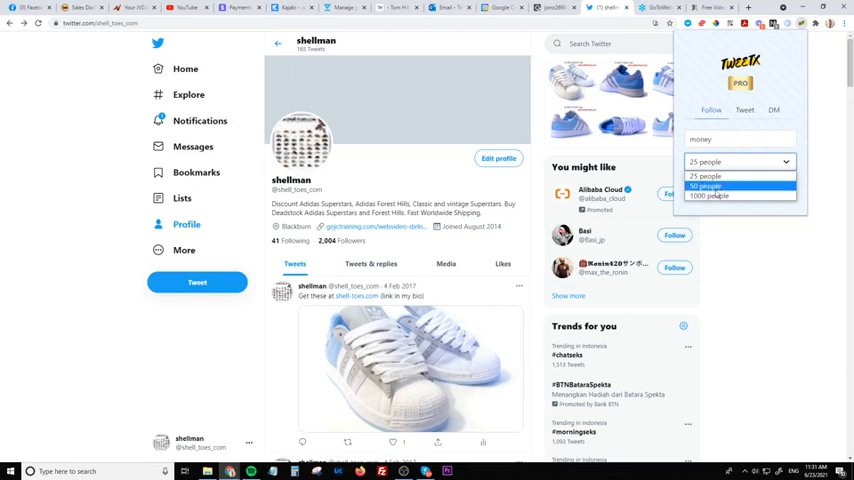
left_click(705, 176)
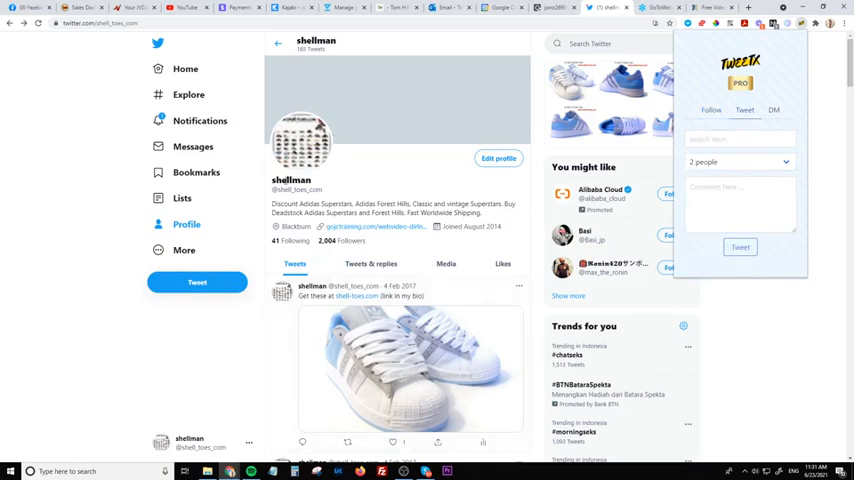
left_click(740, 200)
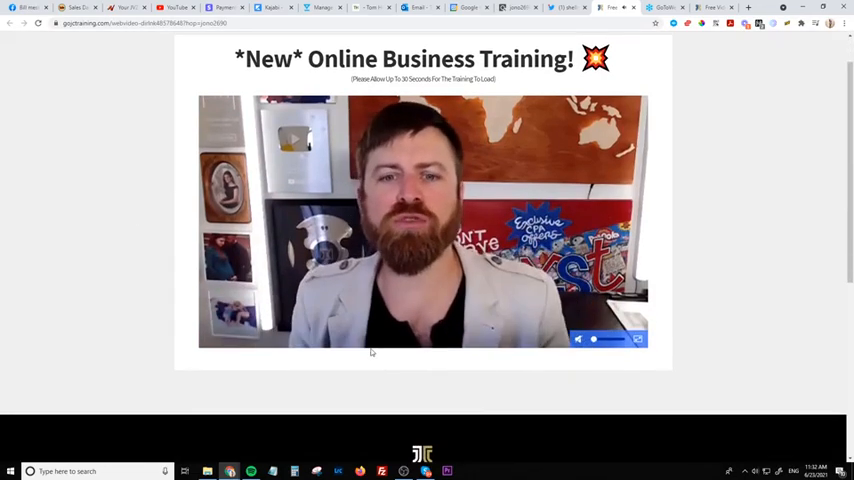
mouse_move(559, 396)
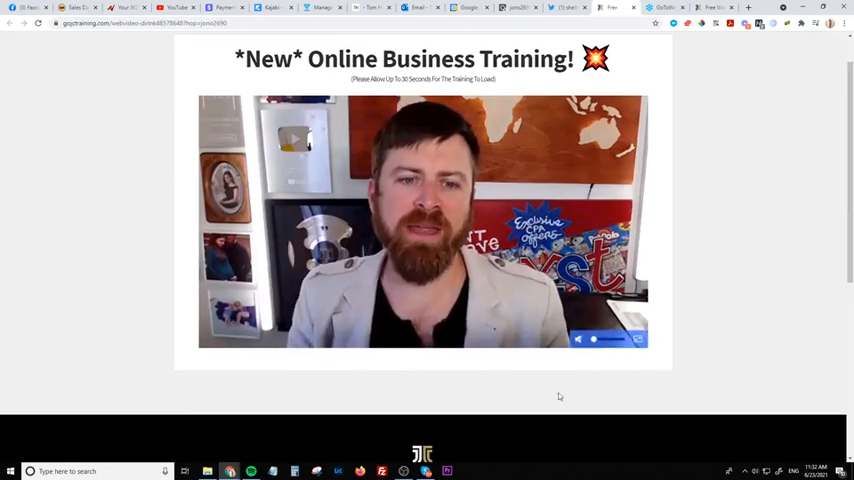